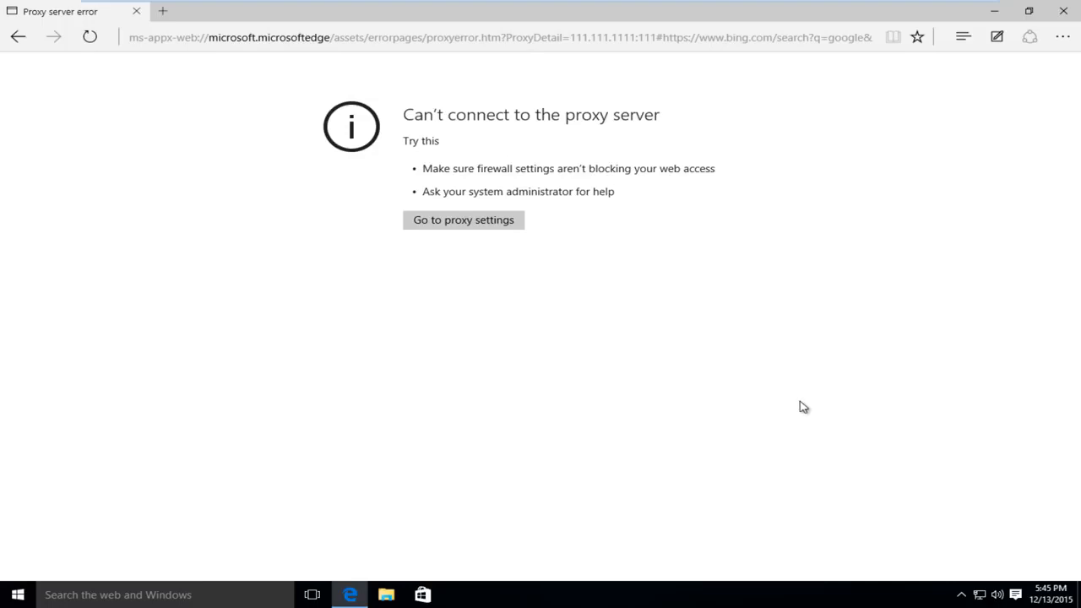
{"action": "mouse_move", "coordinate": [493, 365]}
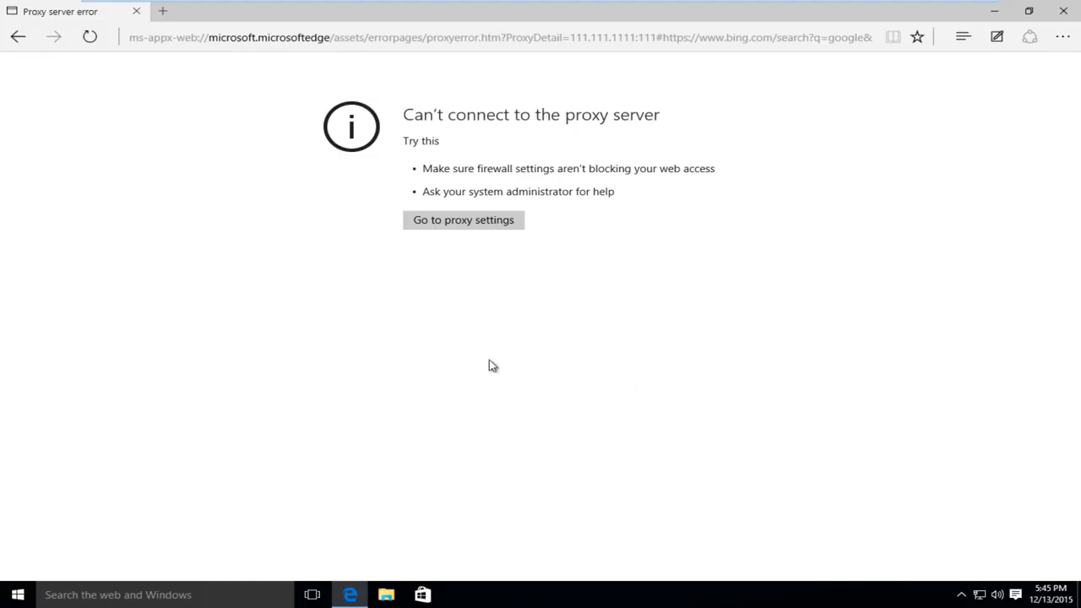
{"action": "mouse_move", "coordinate": [420, 162]}
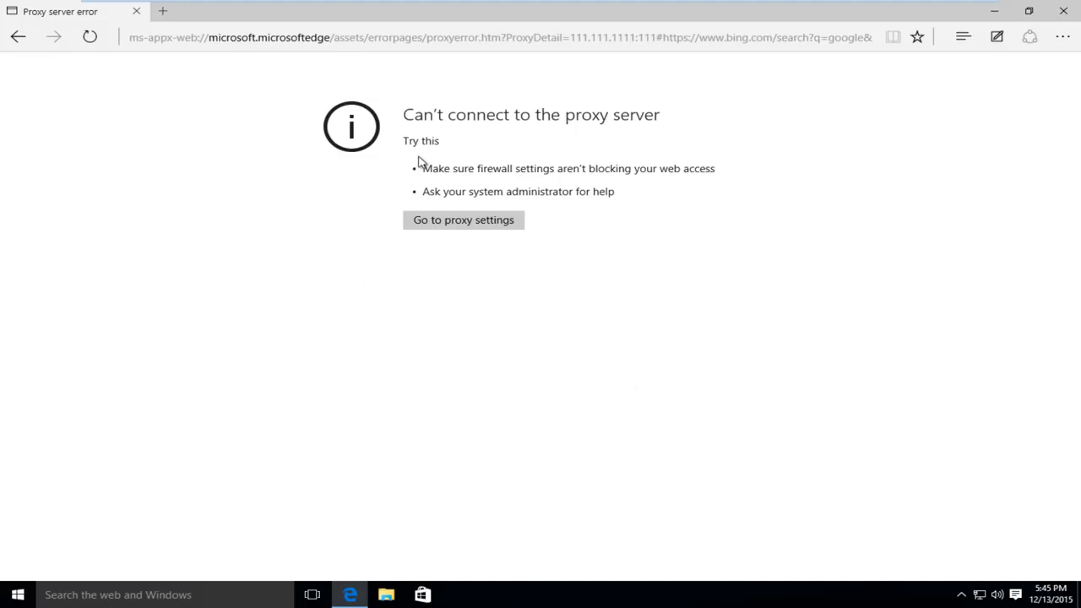
{"action": "mouse_move", "coordinate": [475, 164]}
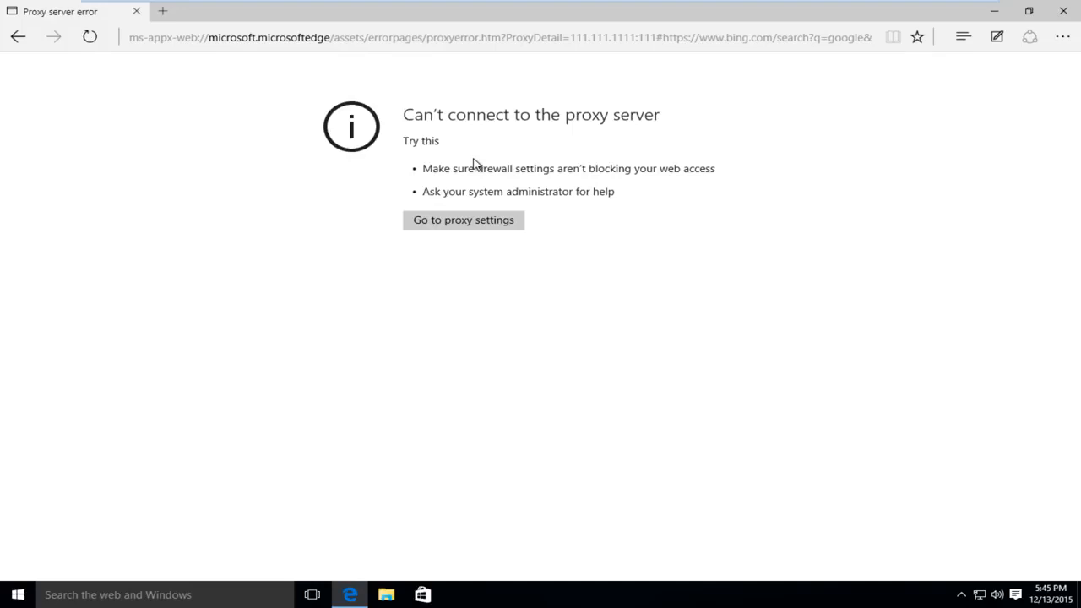
{"action": "mouse_move", "coordinate": [464, 160]}
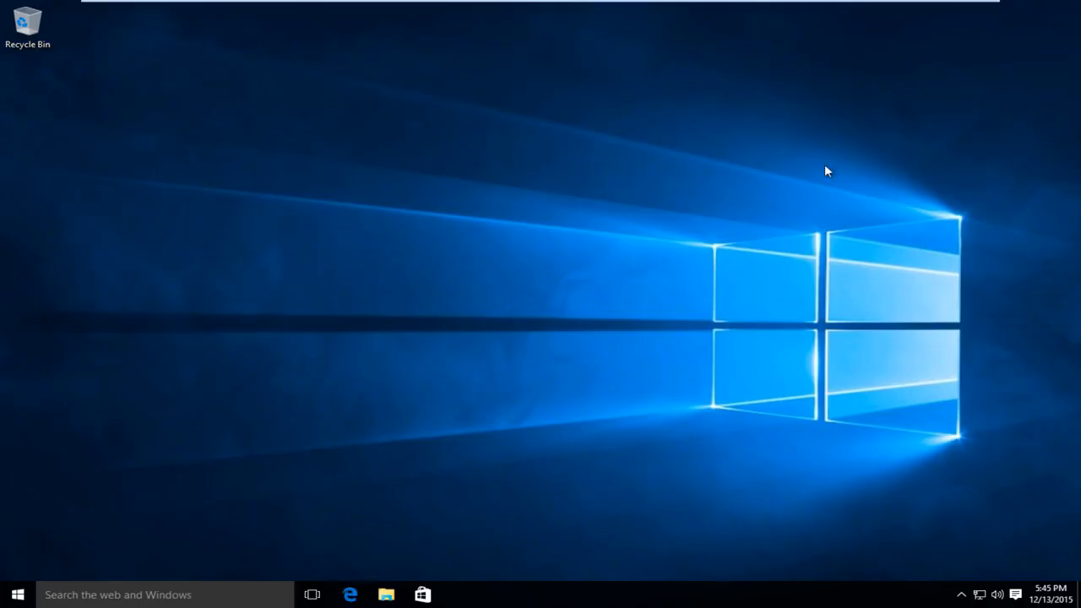
Restart Windows from the Start menu's Power options into the recovery environment
{"action": "left_click", "coordinate": [17, 594]}
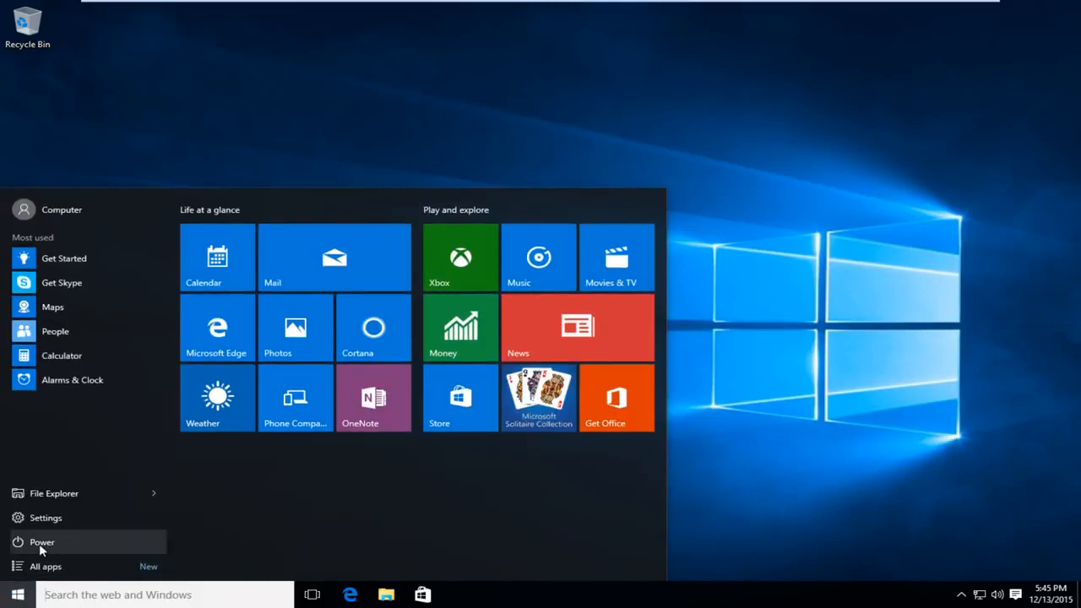
{"action": "left_click", "coordinate": [41, 542]}
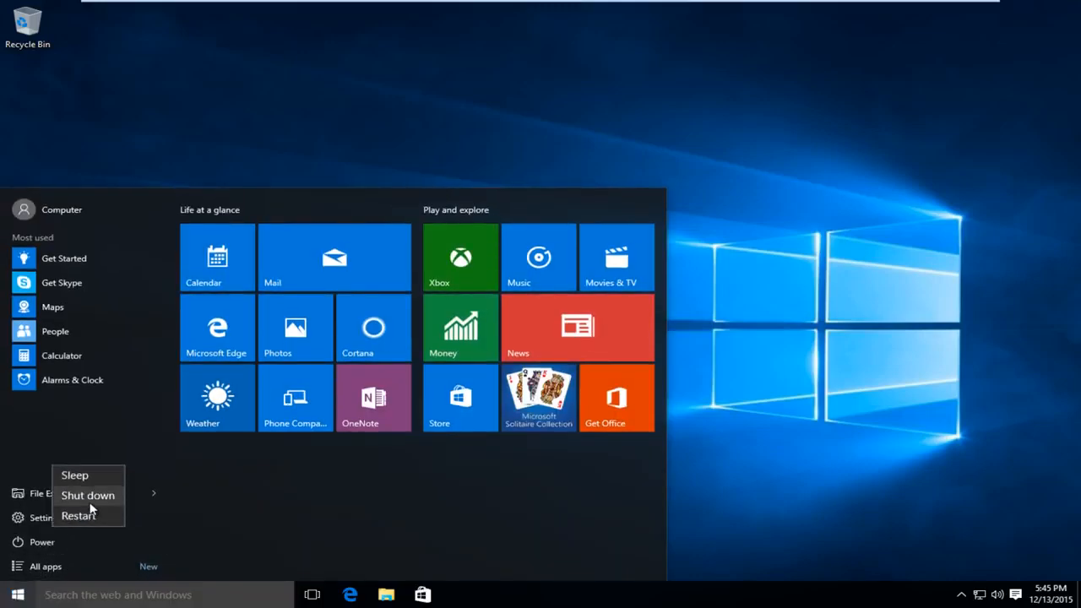
{"action": "mouse_move", "coordinate": [79, 516]}
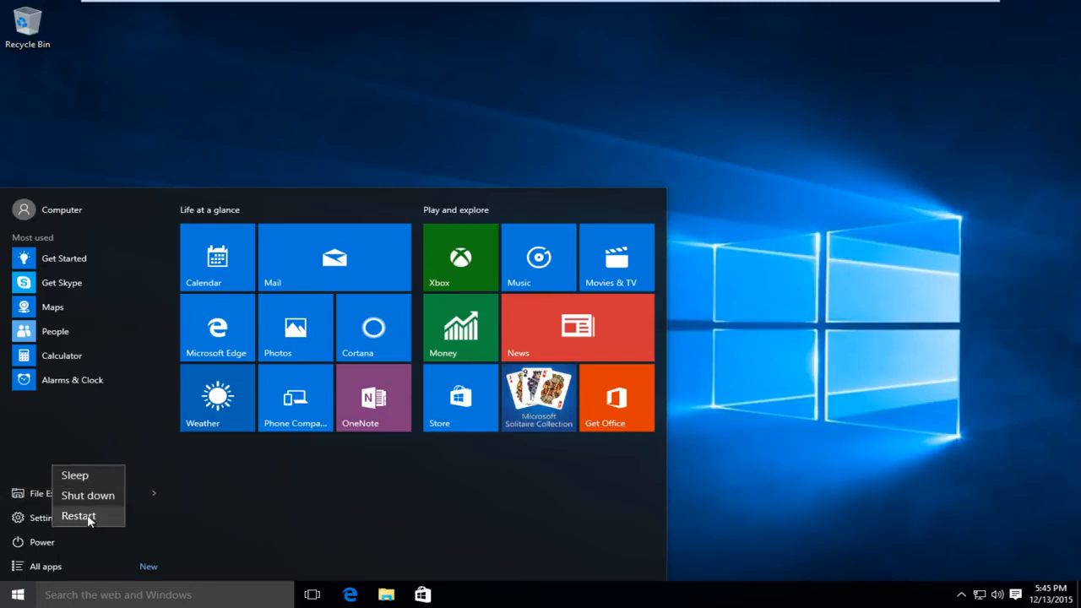
{"action": "left_click", "coordinate": [79, 516]}
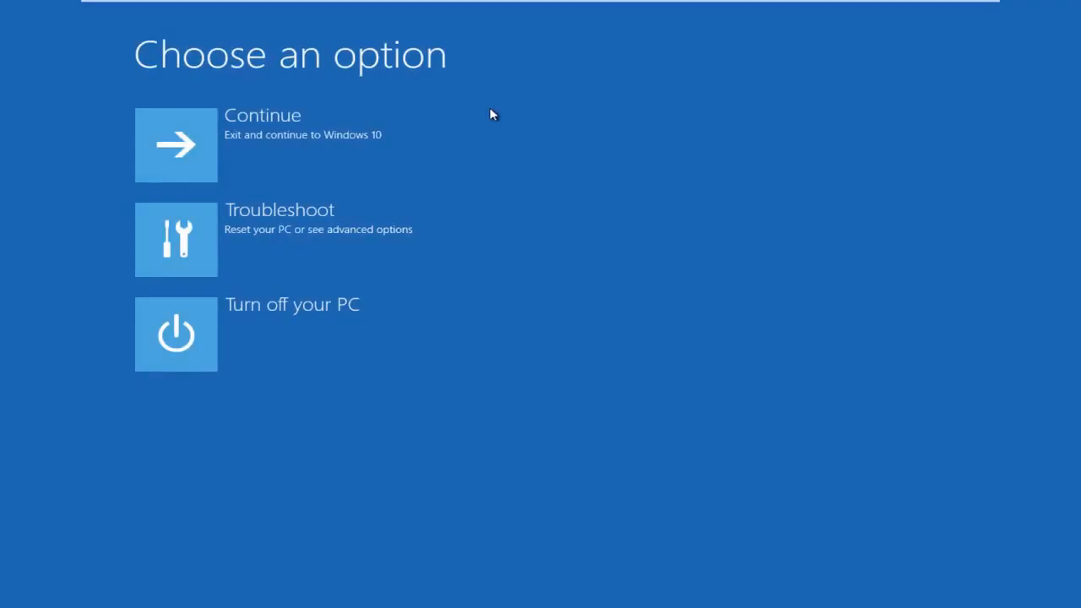
{"action": "mouse_move", "coordinate": [181, 239]}
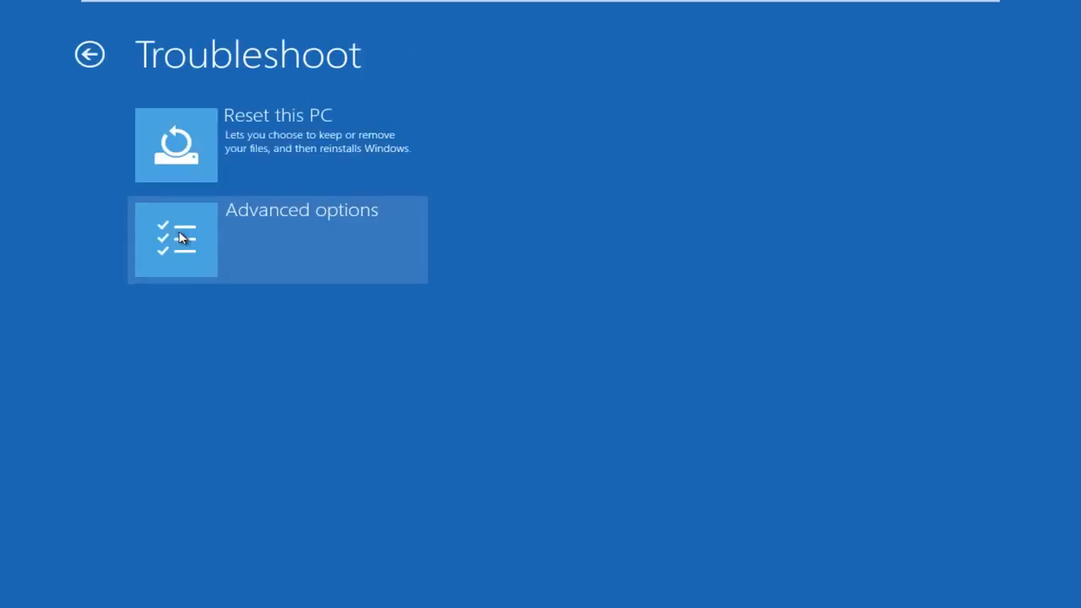
Go through Troubleshoot advanced options to Startup Settings and restart to choose Safe Mode
{"action": "left_click", "coordinate": [175, 239]}
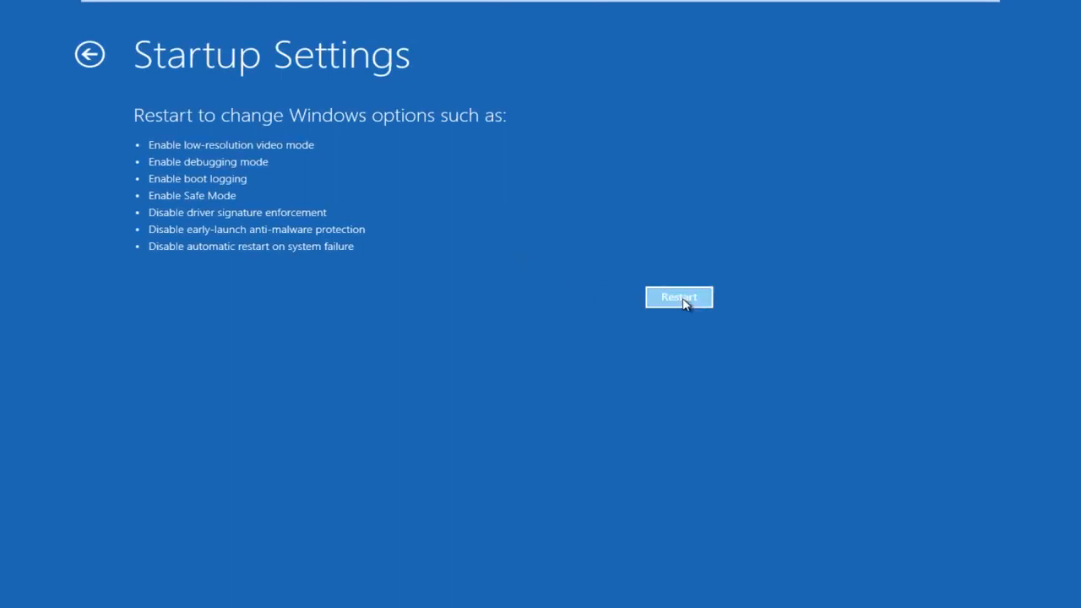
{"action": "left_click", "coordinate": [678, 298]}
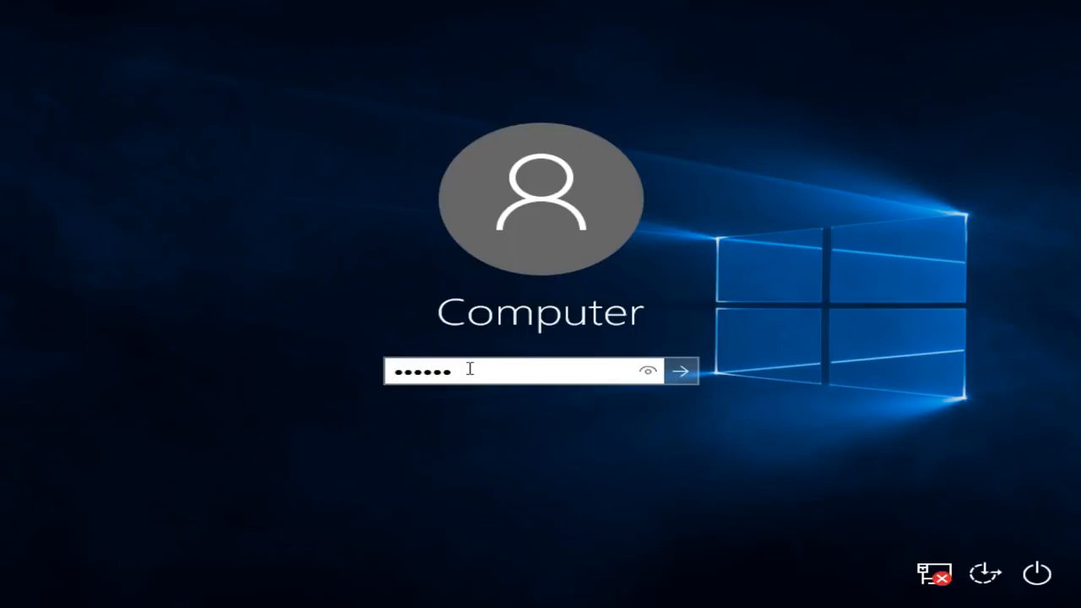
Sign in with the entered password to reach the Safe Mode desktop
{"action": "left_click", "coordinate": [681, 370]}
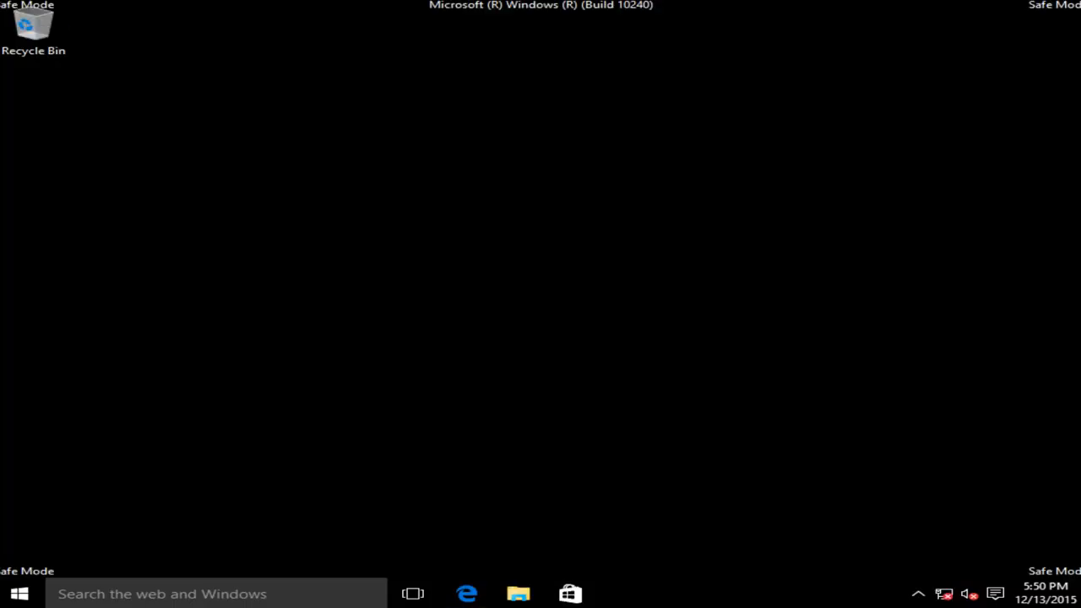
{"action": "mouse_move", "coordinate": [165, 570]}
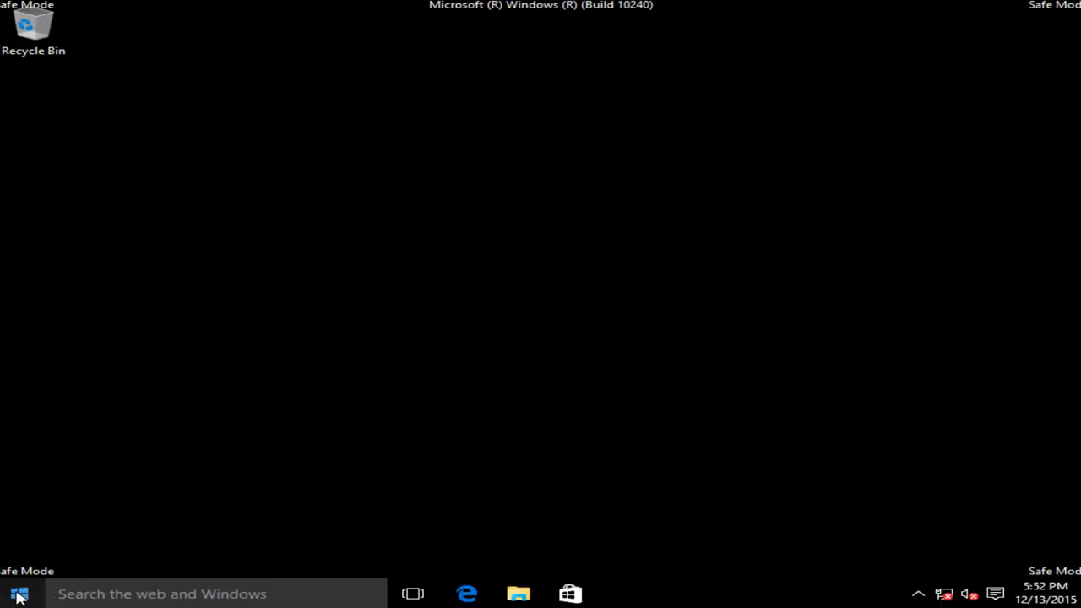
Launch regedit from the Start button's Run box
{"action": "right_click", "coordinate": [19, 594]}
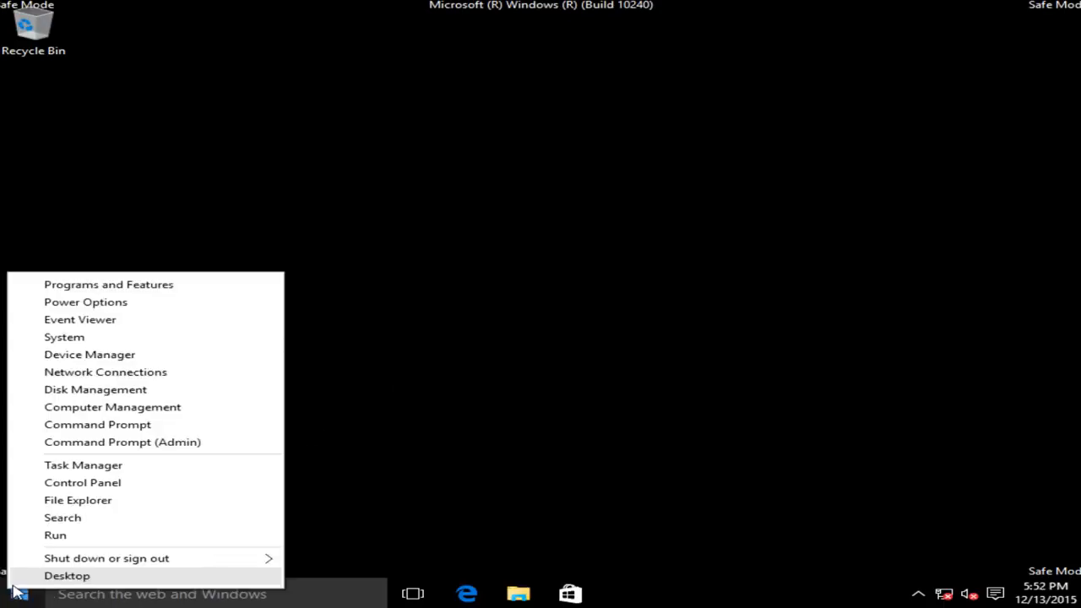
{"action": "mouse_move", "coordinate": [56, 534]}
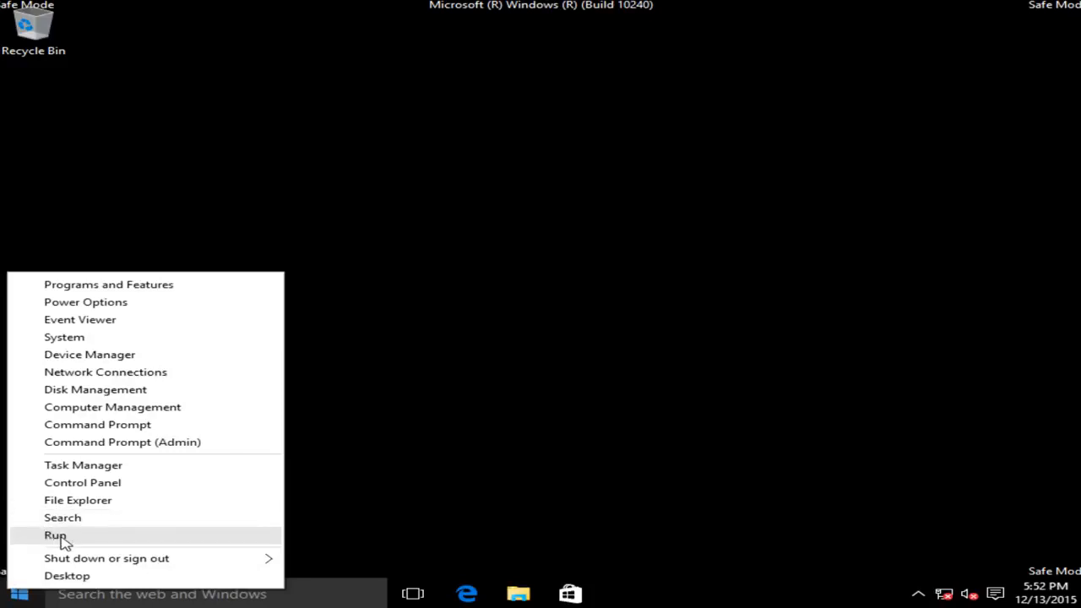
{"action": "left_click", "coordinate": [55, 535]}
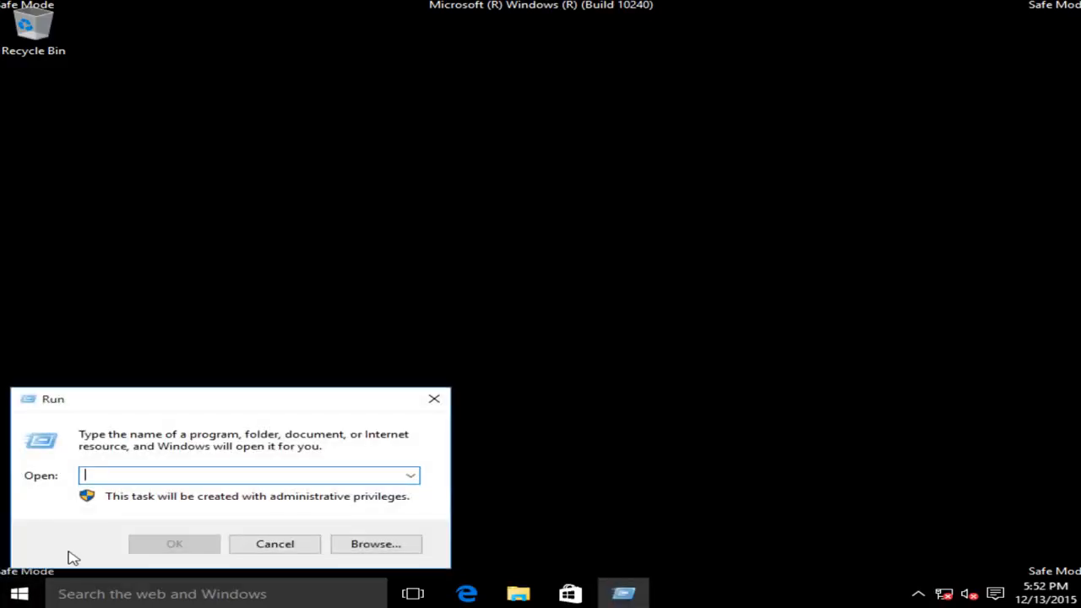
{"action": "type", "text": "regedit"}
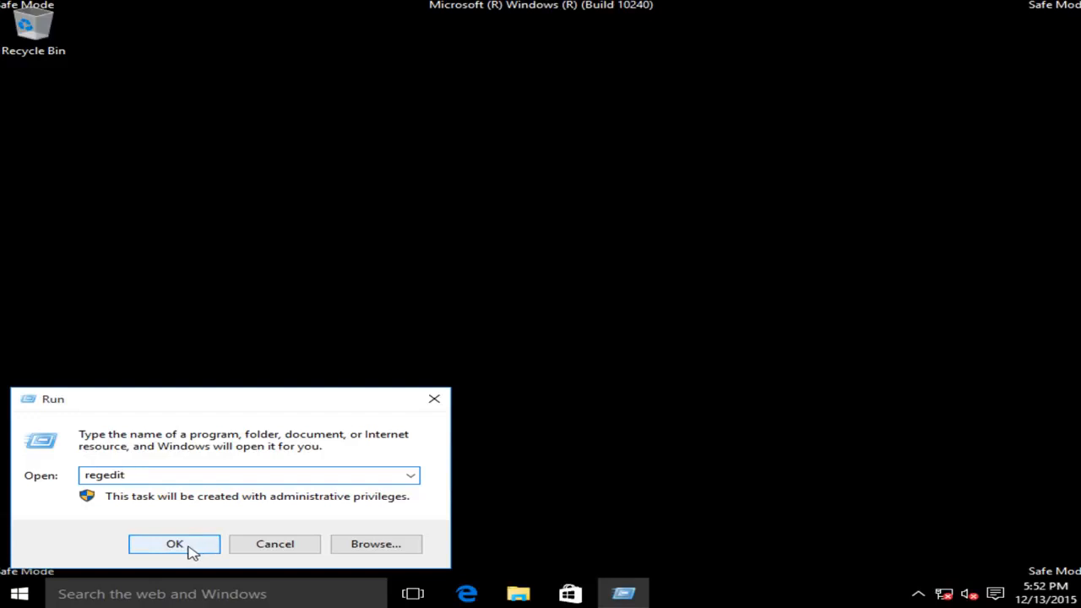
{"action": "left_click", "coordinate": [174, 544]}
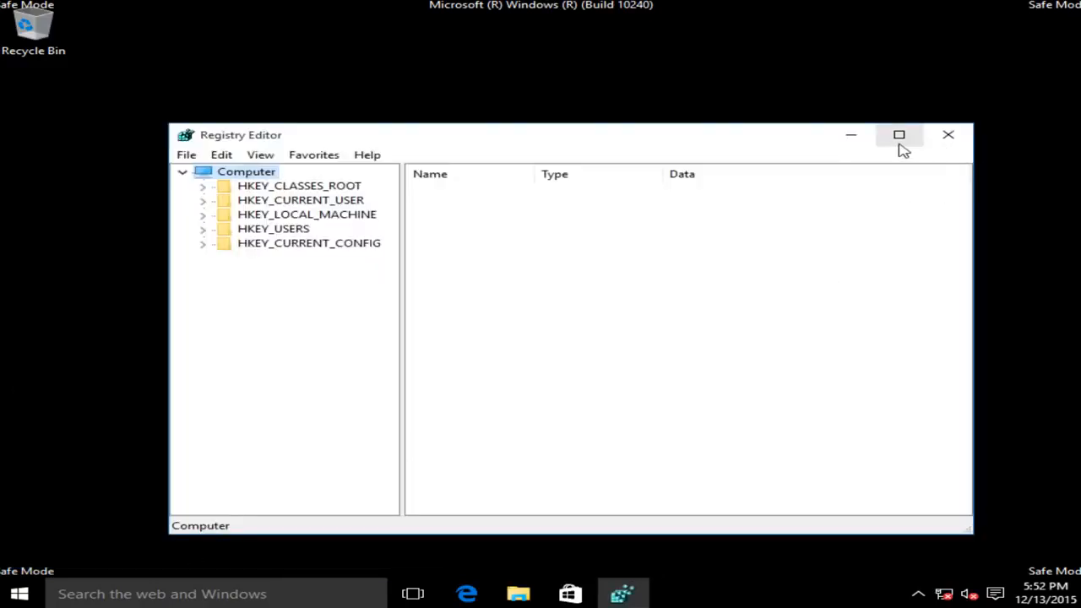
Maximize Registry Editor and navigate HKEY_CURRENT_USER\Software\Microsoft\Windows\CurrentVersion\Internet Settings
{"action": "left_click", "coordinate": [899, 134]}
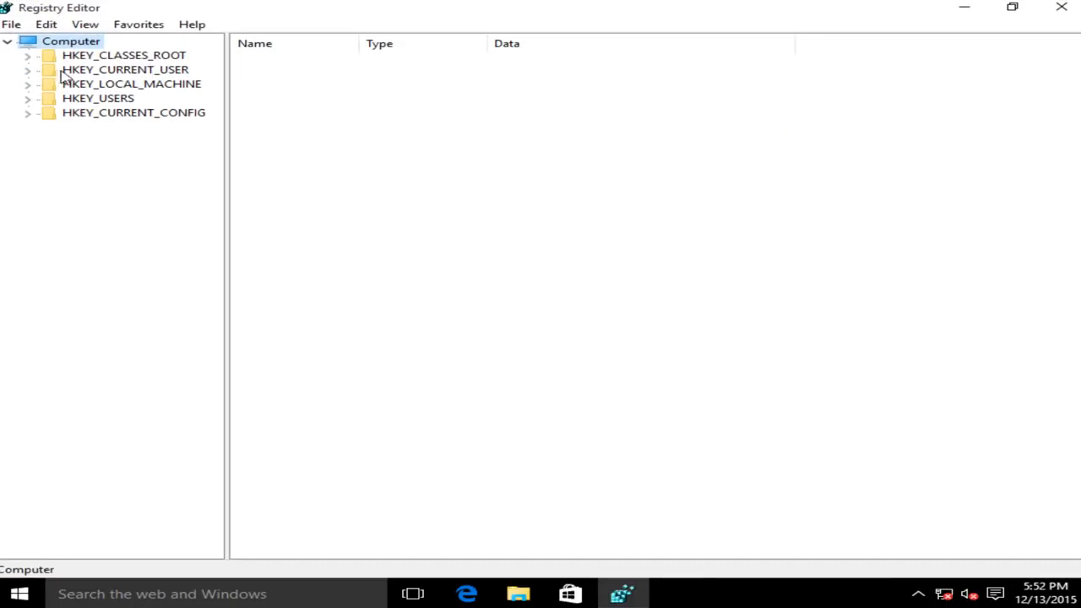
{"action": "left_click", "coordinate": [125, 70]}
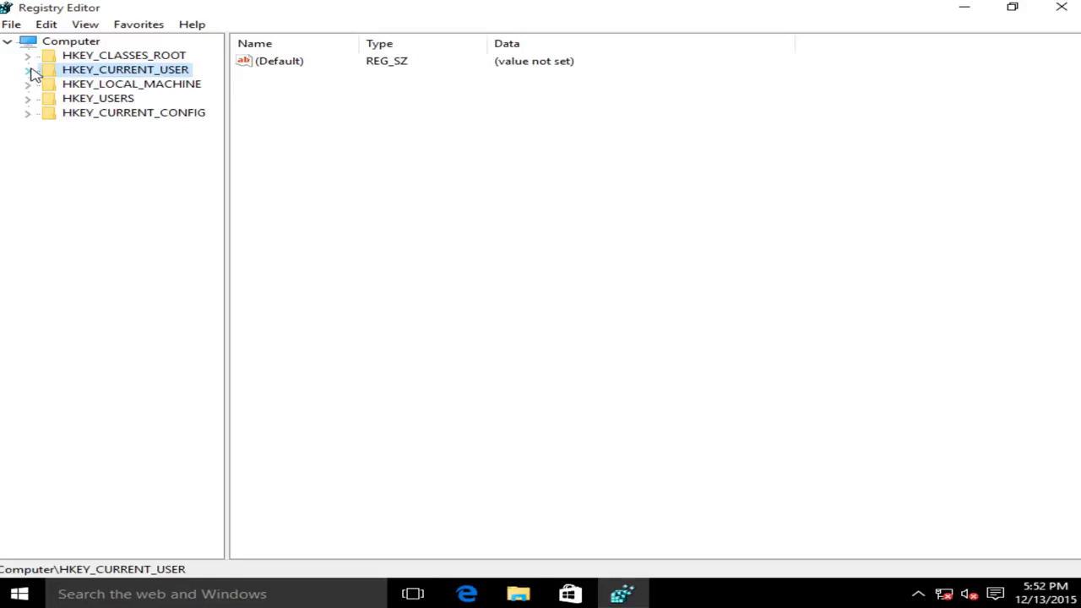
{"action": "left_click", "coordinate": [28, 69]}
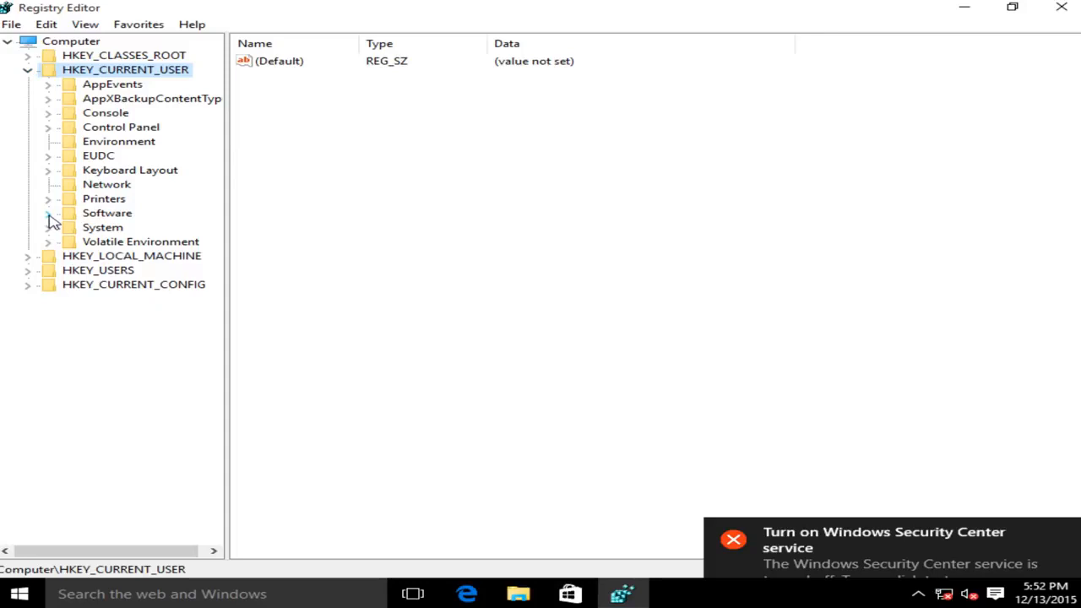
{"action": "left_click", "coordinate": [48, 213]}
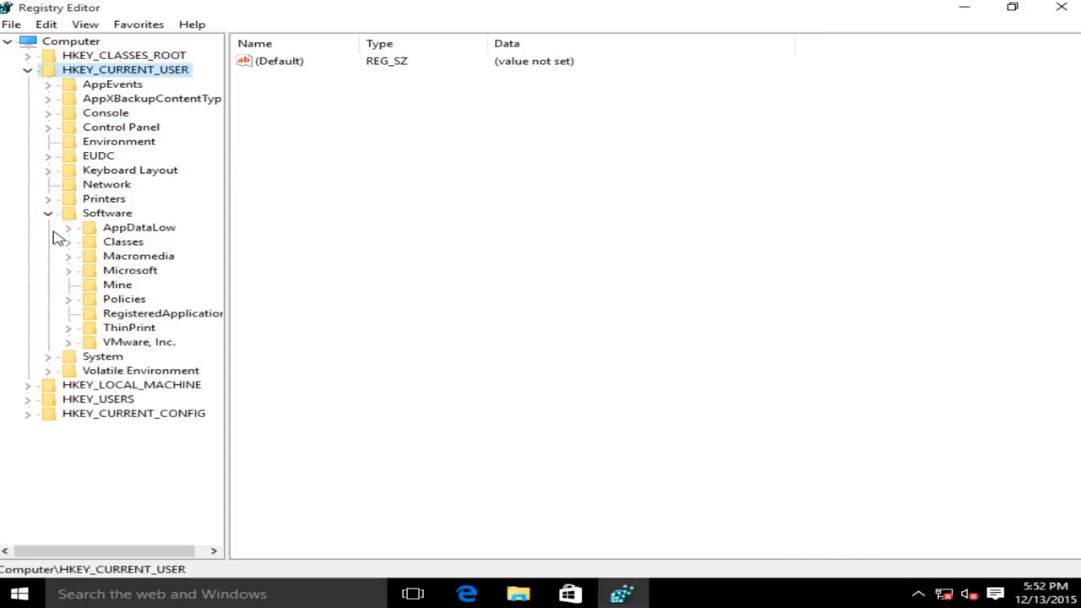
{"action": "mouse_move", "coordinate": [89, 279]}
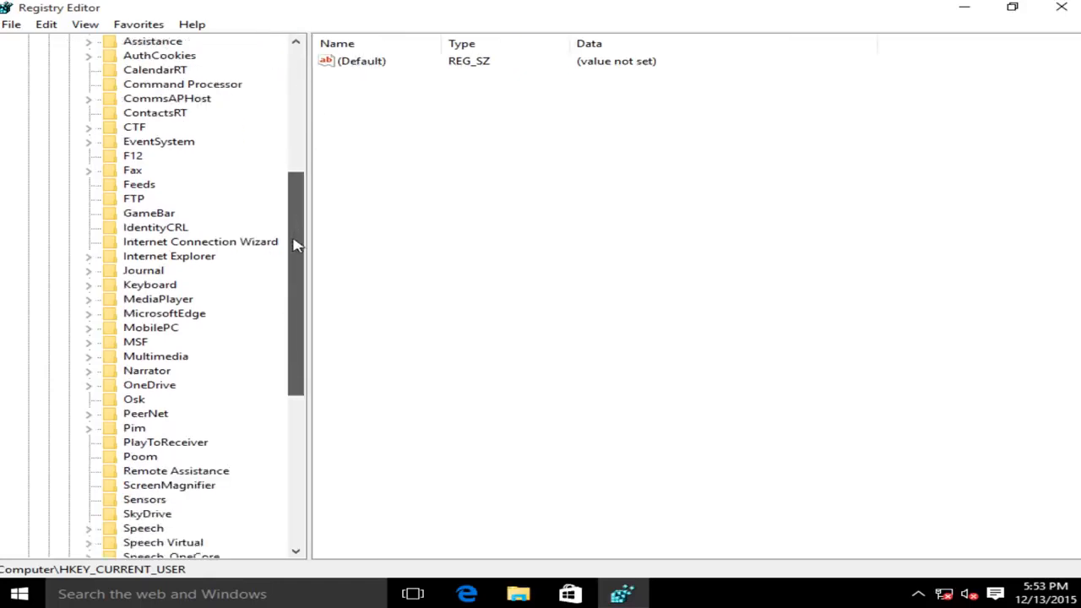
{"action": "left_click", "coordinate": [88, 413]}
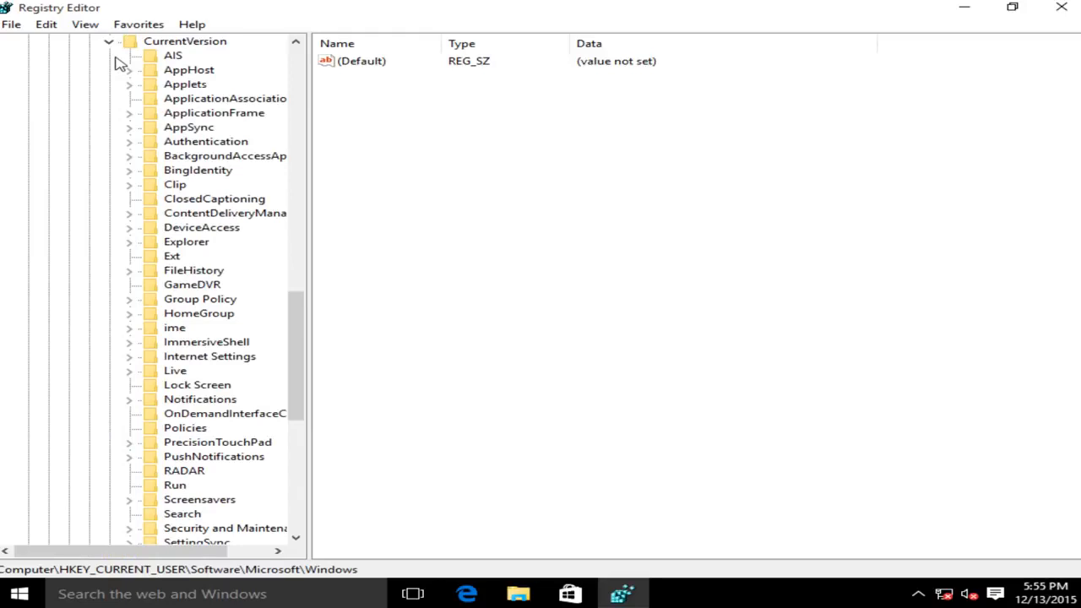
{"action": "mouse_move", "coordinate": [131, 363]}
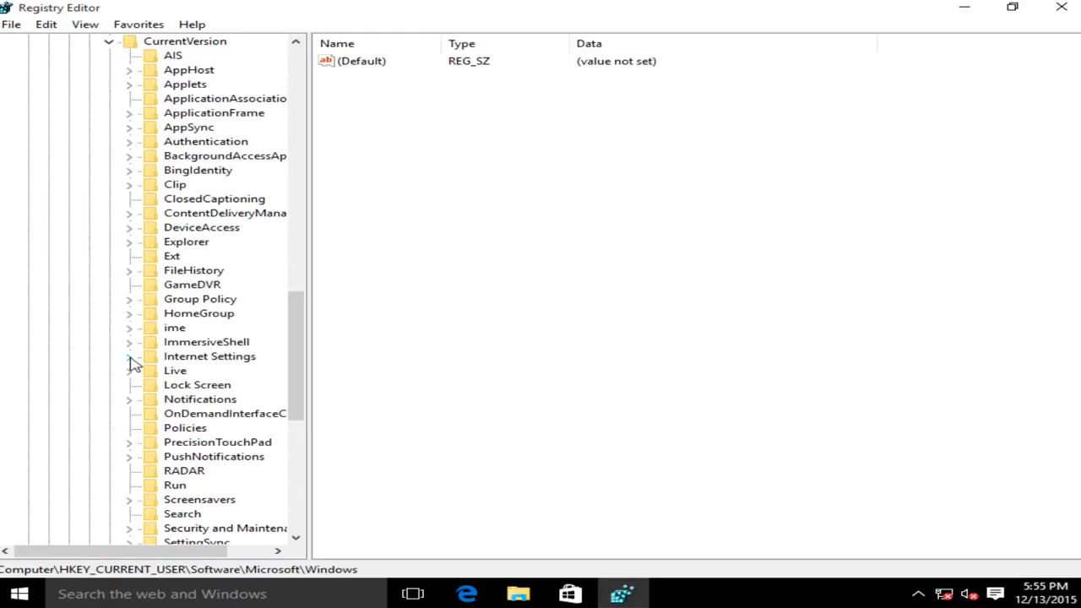
{"action": "left_click", "coordinate": [184, 41]}
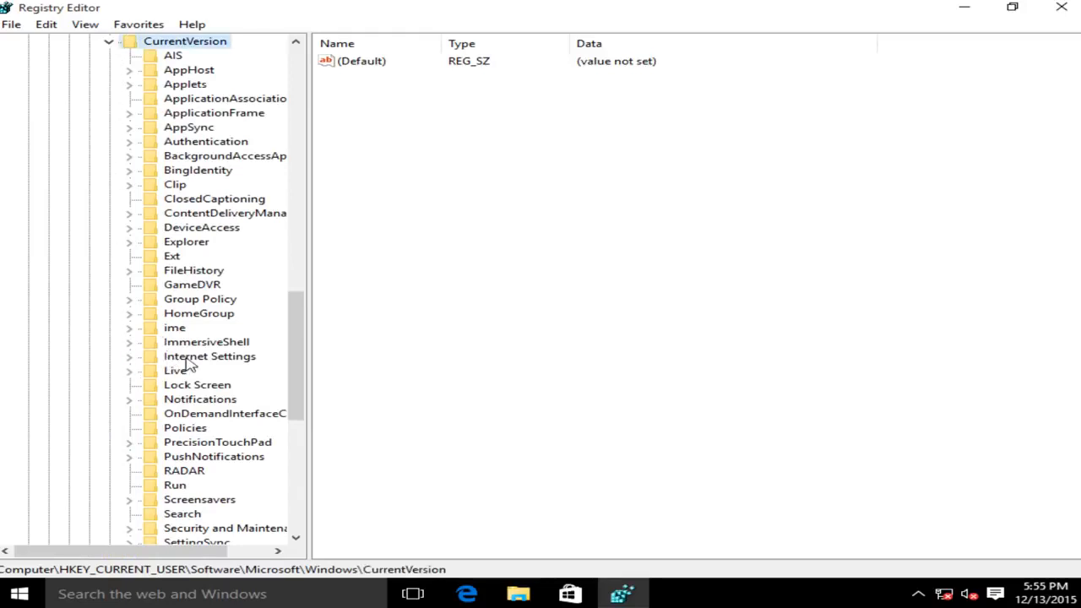
{"action": "left_click", "coordinate": [209, 356]}
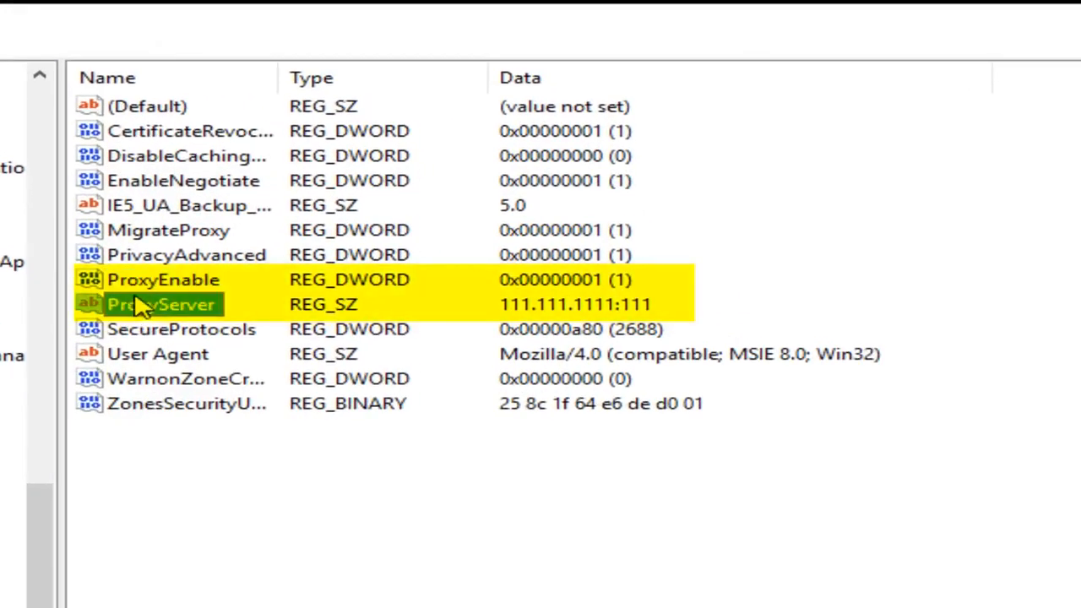
Delete the ProxyEnable and ProxyServer values, confirming each deletion
{"action": "left_click", "coordinate": [163, 280]}
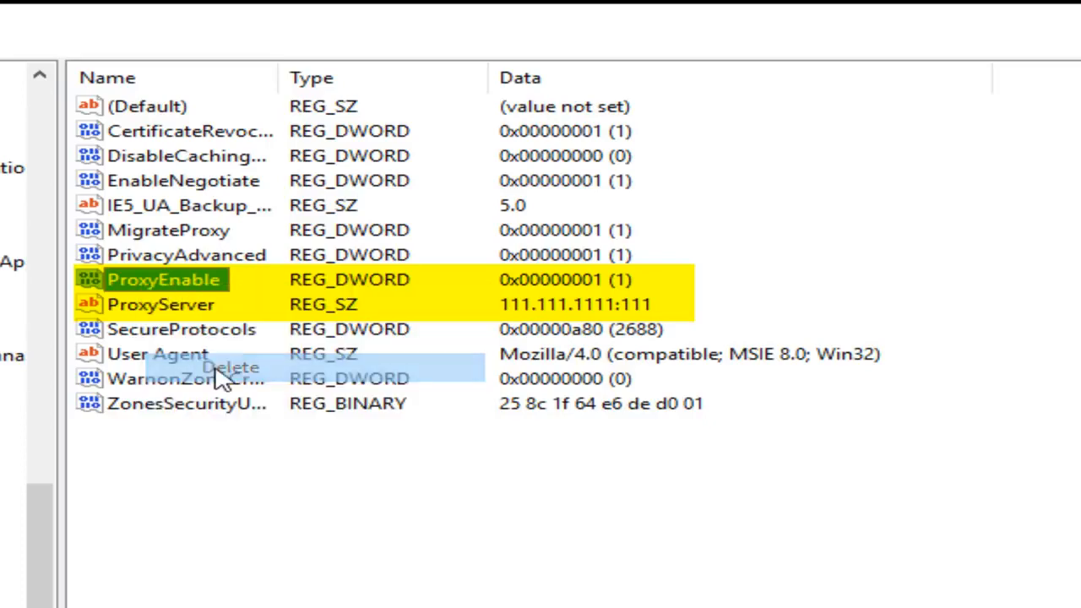
{"action": "left_click", "coordinate": [230, 367]}
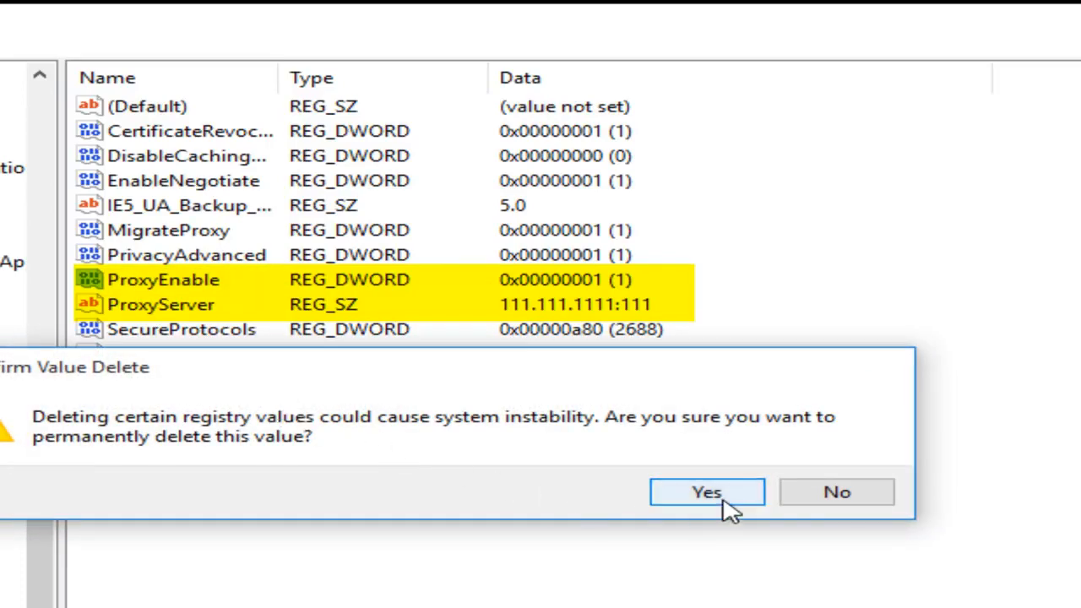
{"action": "left_click", "coordinate": [706, 492]}
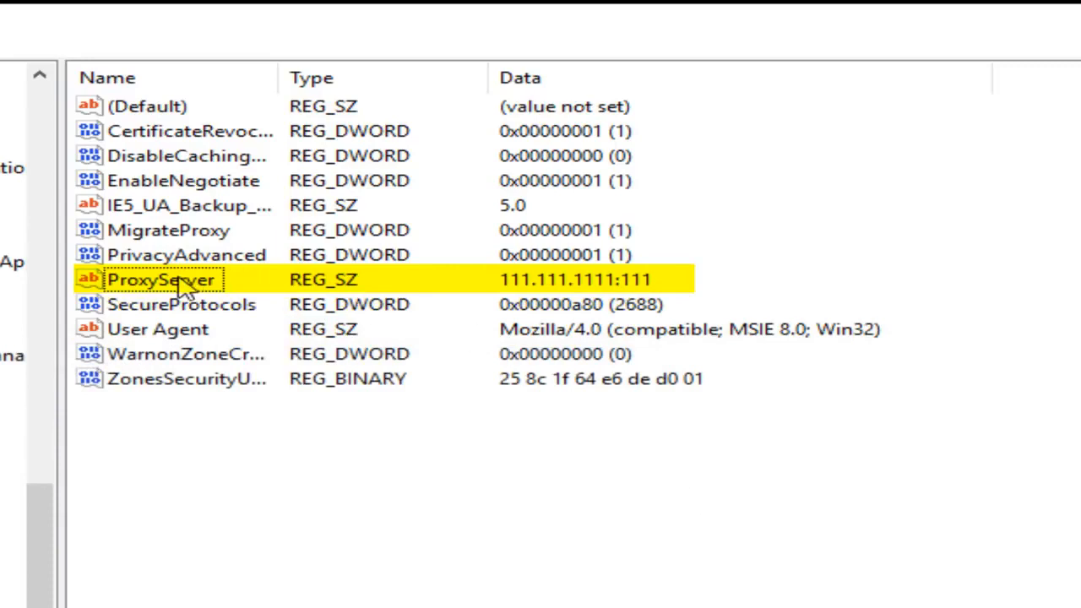
{"action": "left_click", "coordinate": [161, 279]}
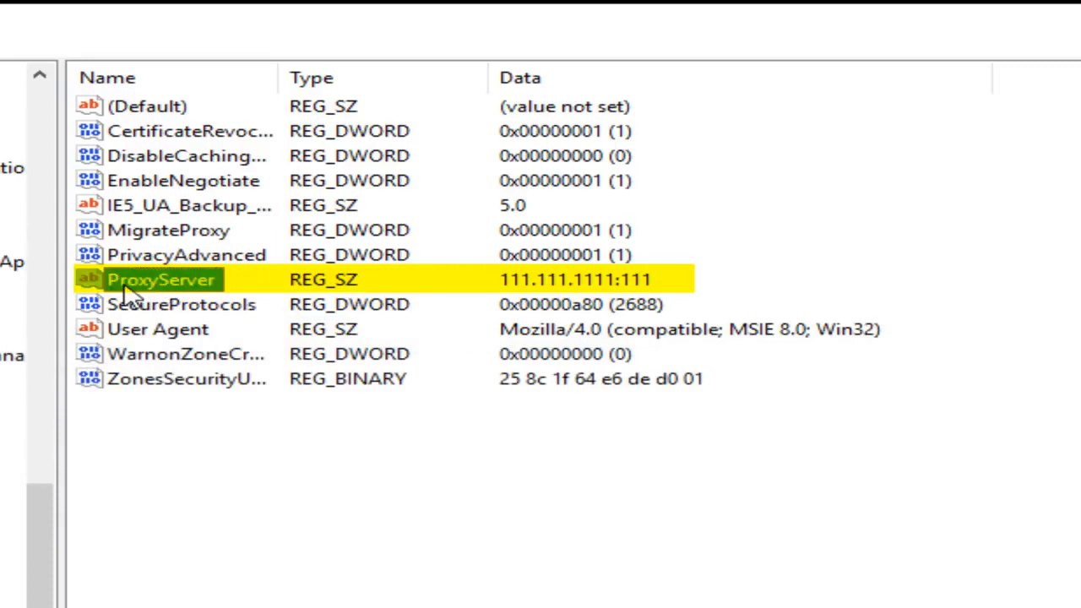
{"action": "right_click", "coordinate": [161, 279]}
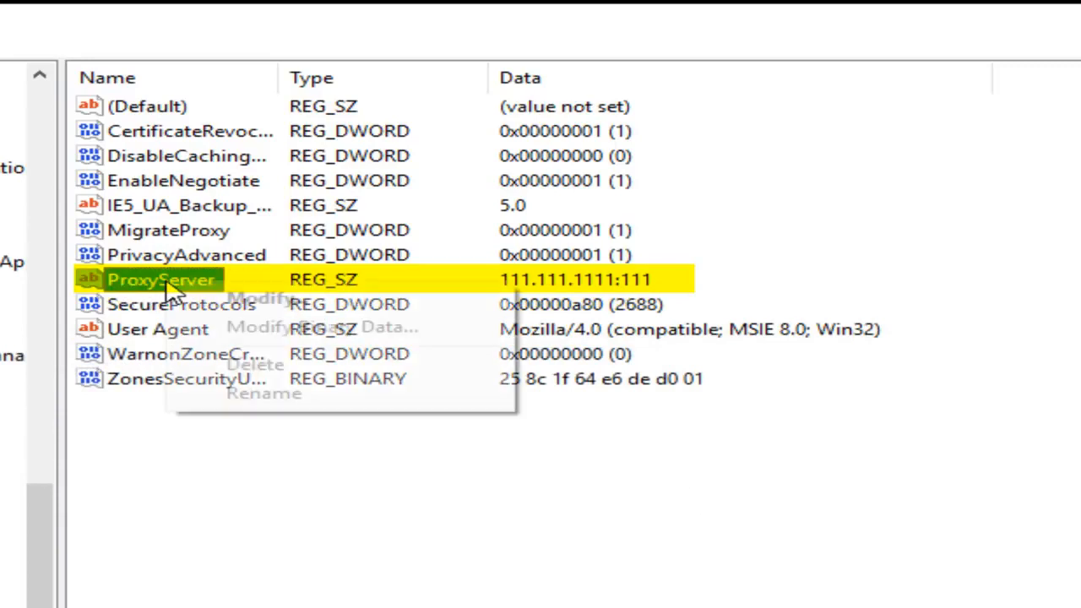
{"action": "left_click", "coordinate": [255, 365]}
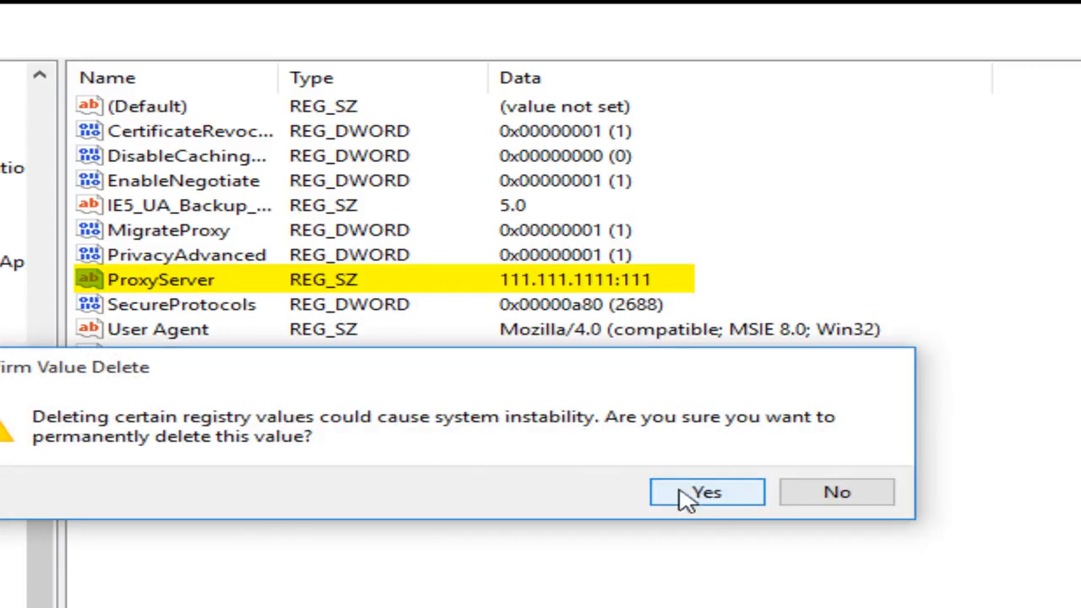
{"action": "left_click", "coordinate": [706, 491]}
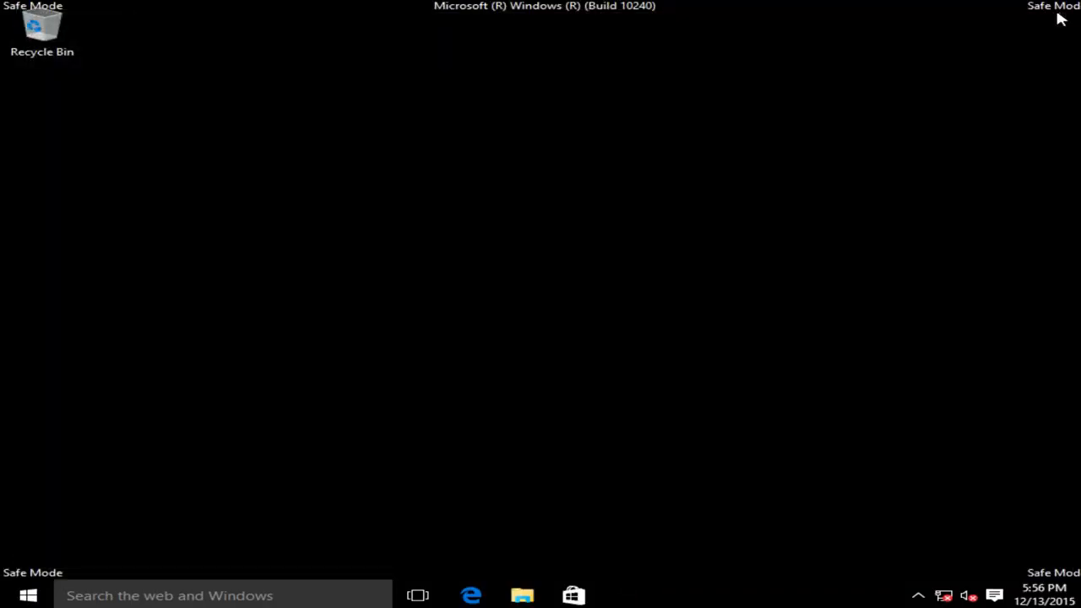
Restart the PC from the Start button's power menu to leave Safe Mode
{"action": "right_click", "coordinate": [27, 596]}
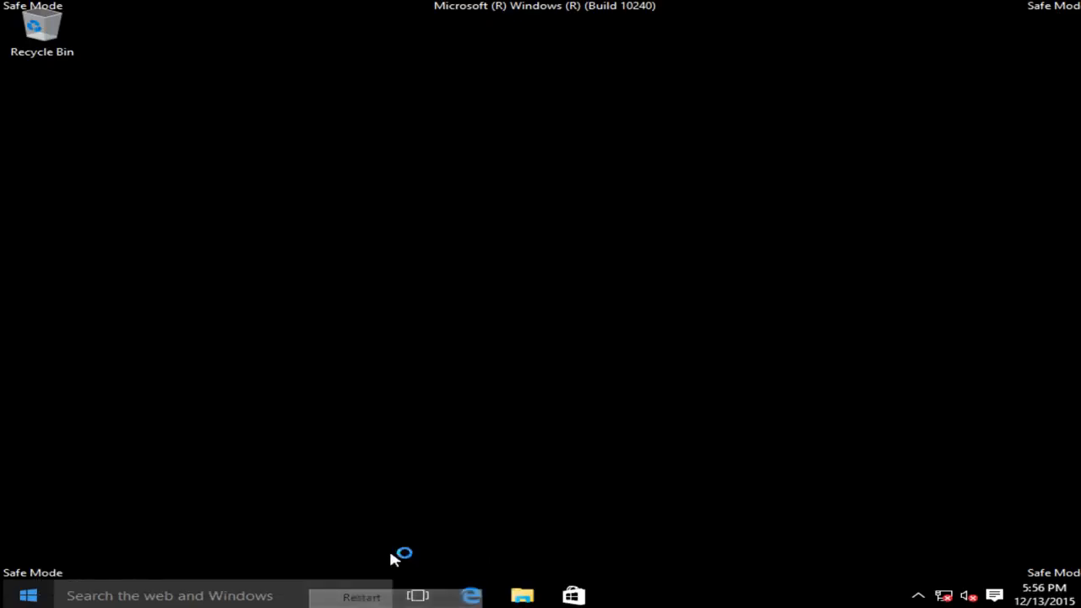
{"action": "left_click", "coordinate": [360, 596]}
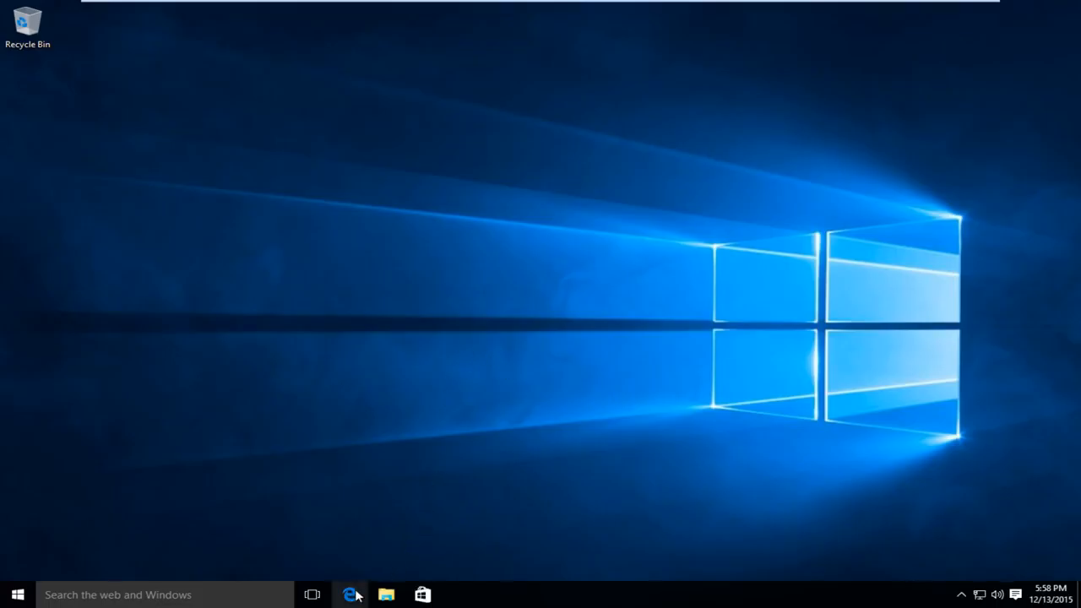
Open Microsoft Edge from the taskbar and load google.com
{"action": "left_click", "coordinate": [350, 594]}
{"action": "type", "text": "goog"}
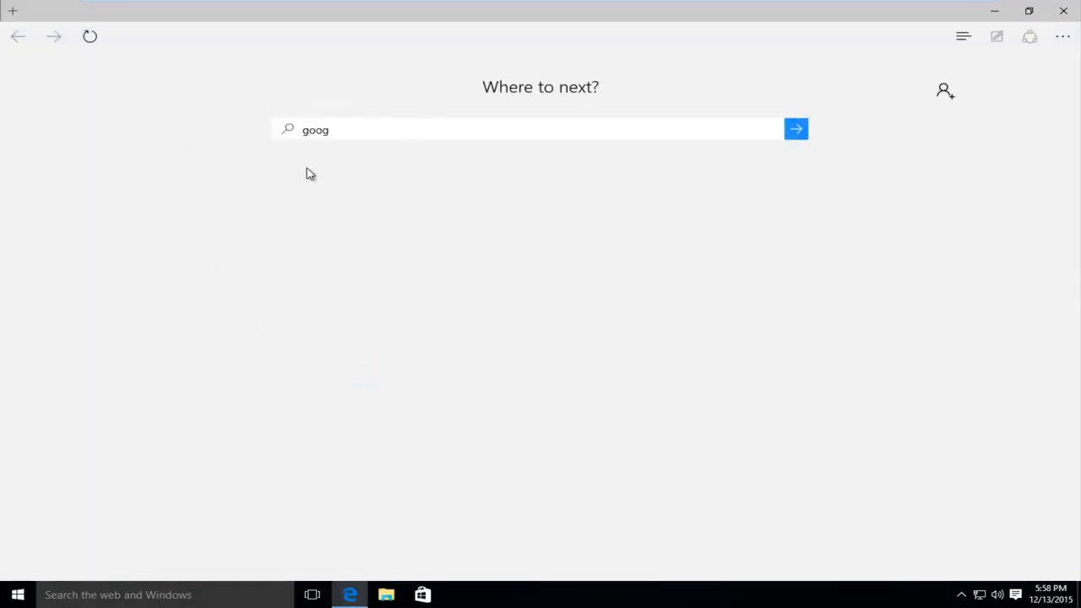
{"action": "left_click", "coordinate": [794, 128]}
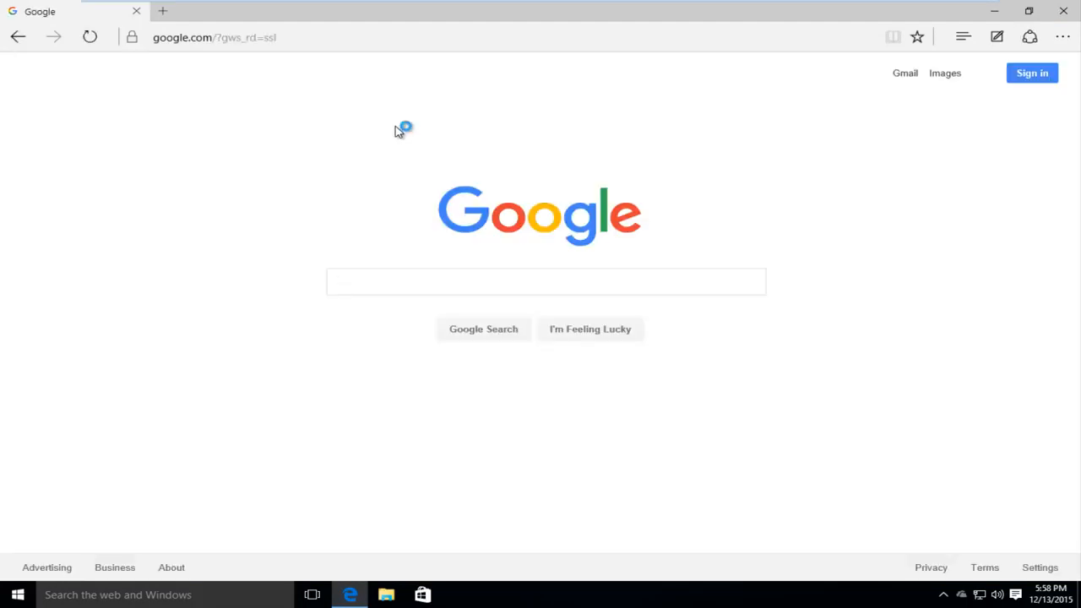